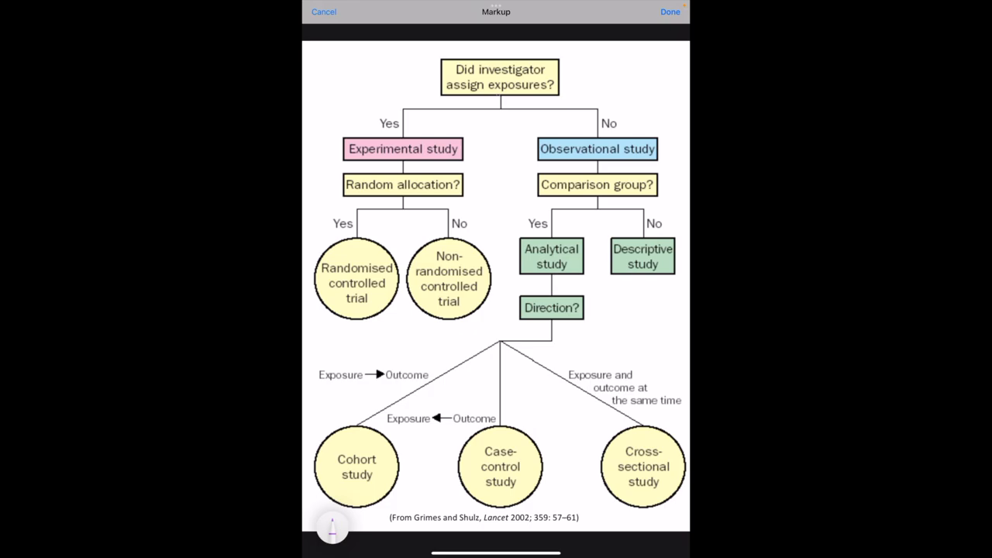
- Mark the first Yes branch, tick Random allocation?, and circle its No branch and Non-randomised controlled trial
{"action": "left_click_drag", "start_coordinate": [434, 78], "coordinate": [375, 116]}
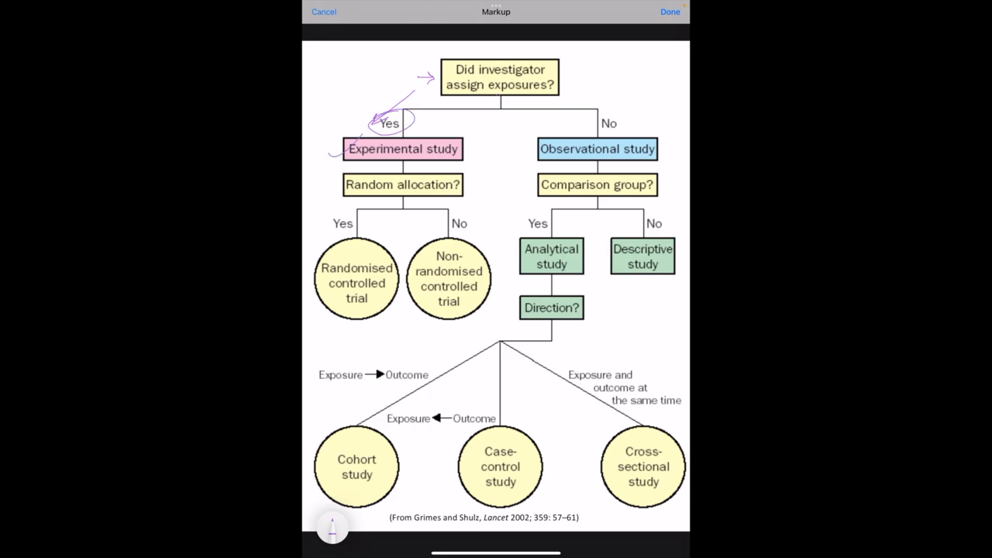
{"action": "left_click_drag", "start_coordinate": [328, 198], "coordinate": [344, 183]}
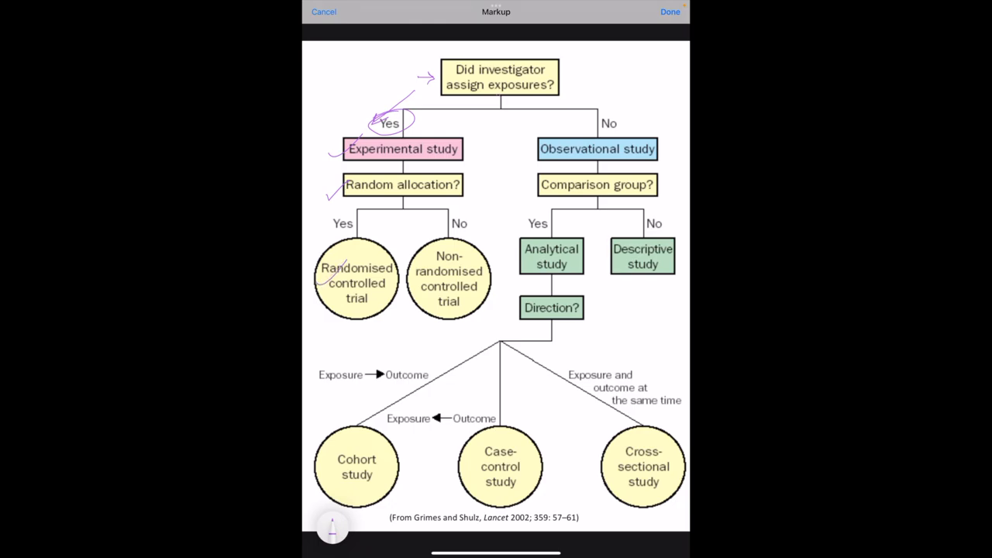
{"action": "left_click_drag", "start_coordinate": [448, 230], "coordinate": [471, 223]}
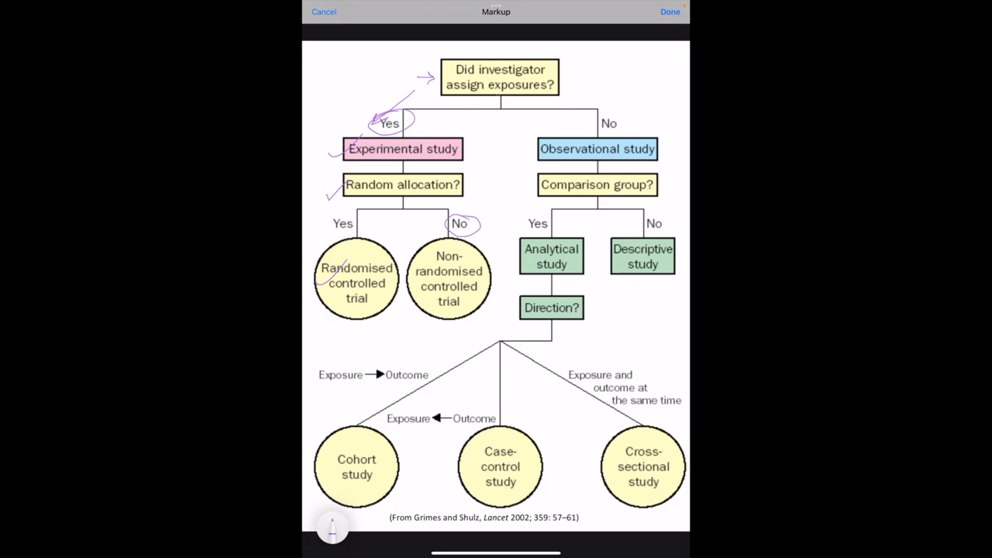
{"action": "left_click_drag", "start_coordinate": [425, 297], "coordinate": [446, 280]}
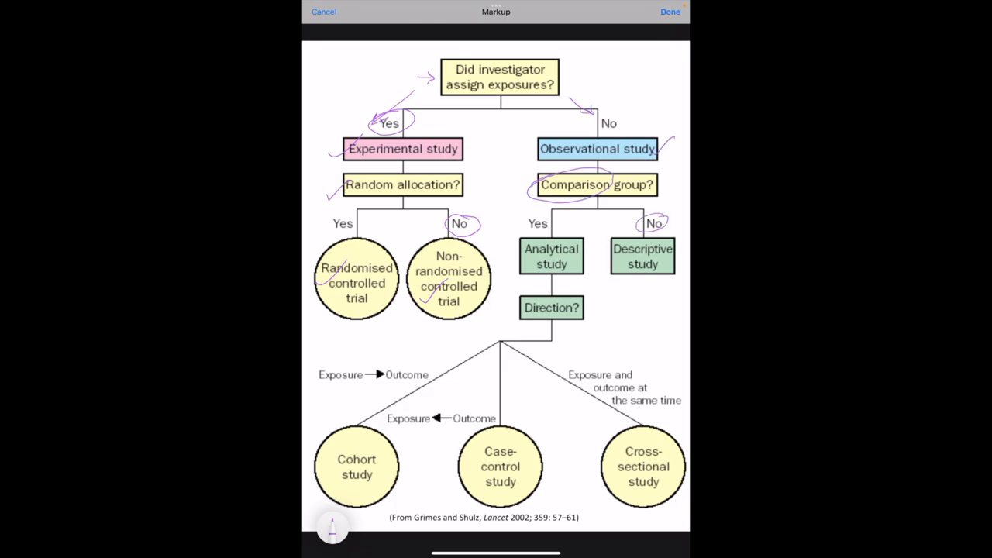
- Mark beside Descriptive study and handwrite a two-line note underneath it in purple ink
{"action": "left_click_drag", "start_coordinate": [617, 251], "coordinate": [604, 266]}
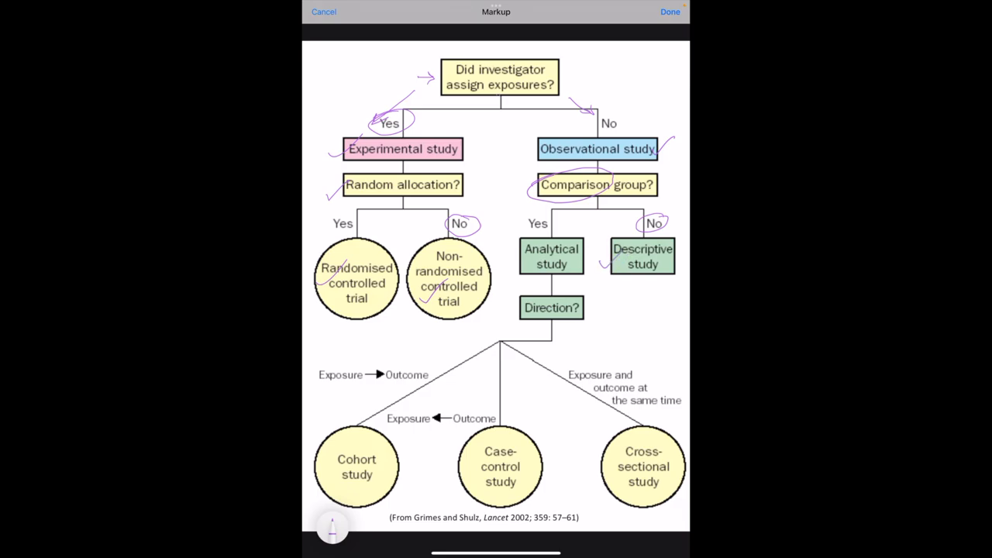
{"action": "left_click_drag", "start_coordinate": [612, 291], "coordinate": [654, 291]}
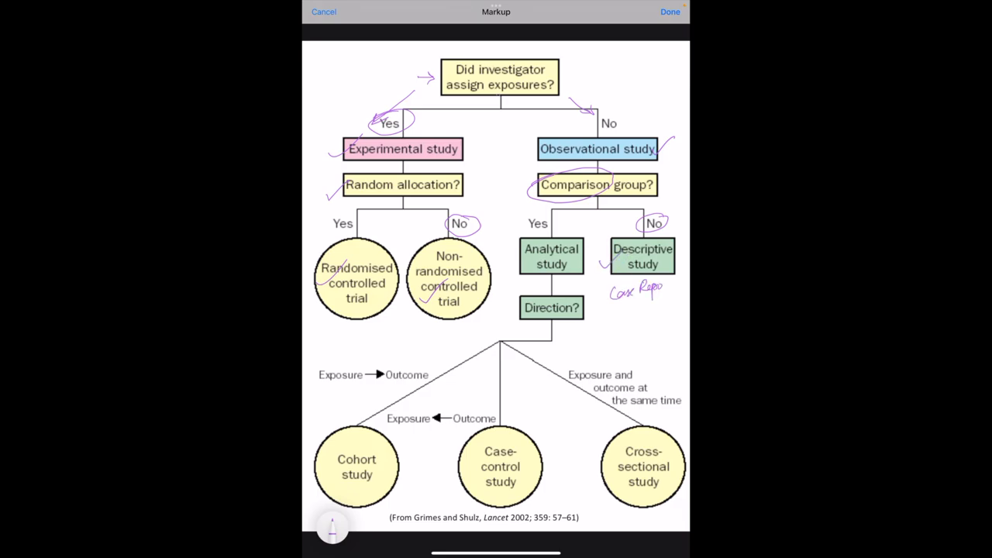
{"action": "left_click_drag", "start_coordinate": [620, 302], "coordinate": [674, 326]}
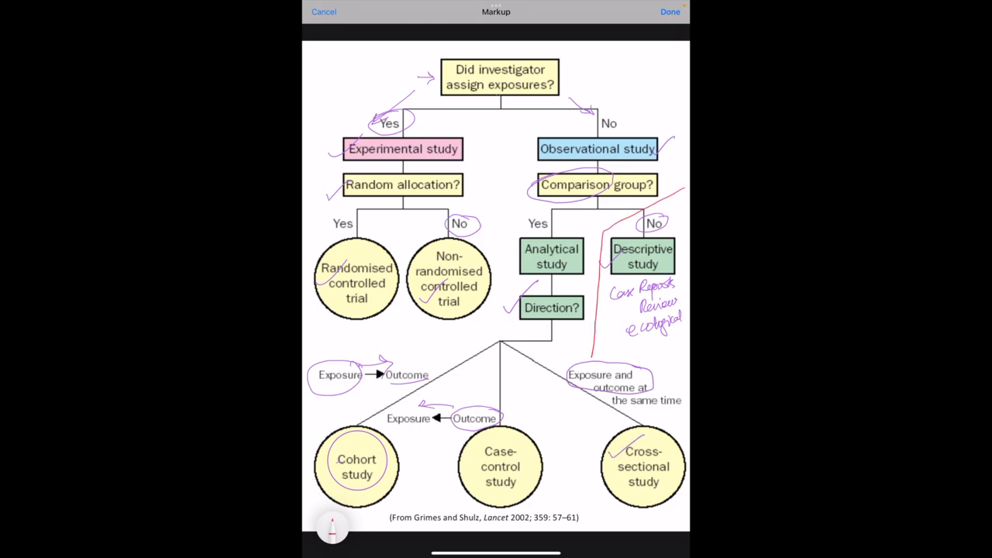
- Add a small purple note below the 'Exposure and outcome at the same time' label
{"action": "left_click_drag", "start_coordinate": [620, 348], "coordinate": [635, 360]}
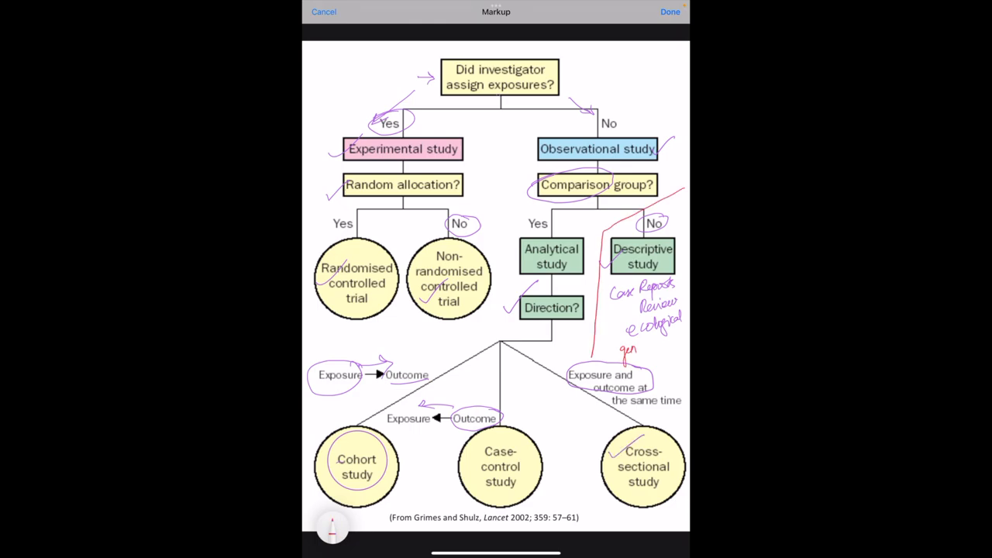